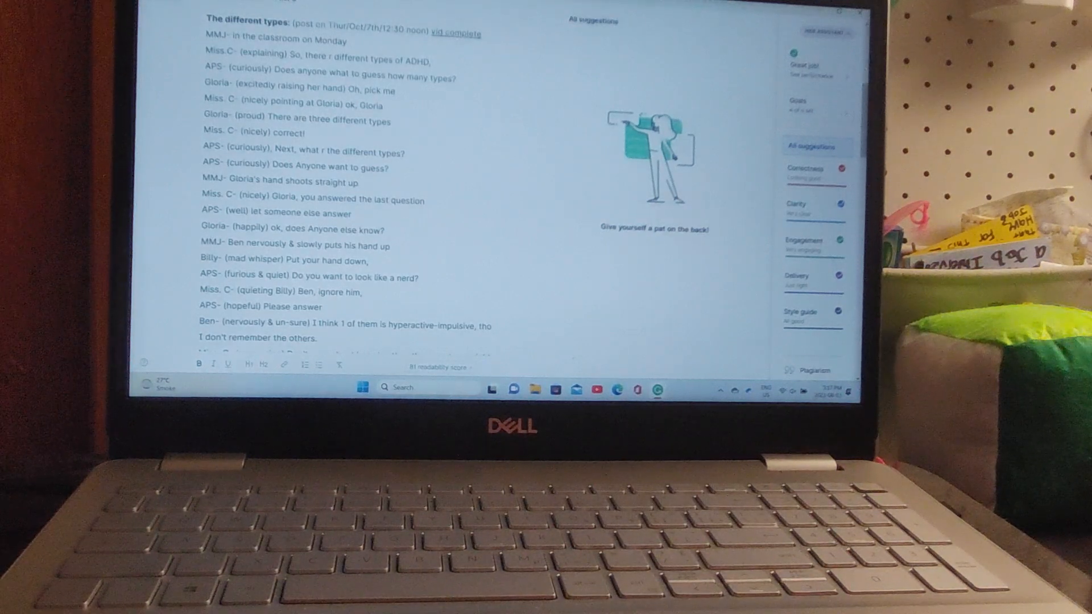
pyautogui.scroll(-3)
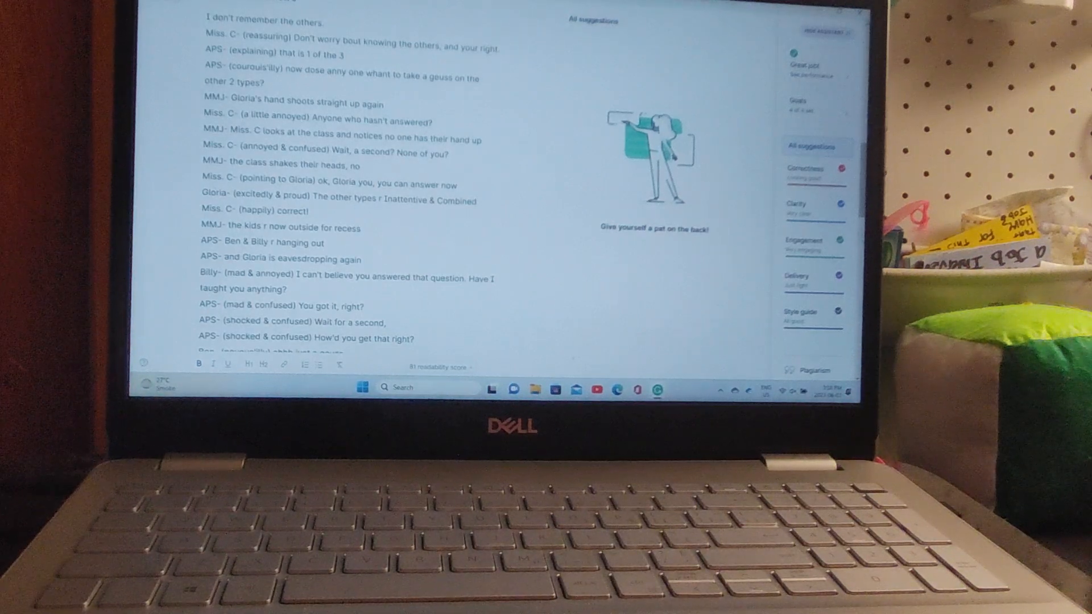
pyautogui.scroll(-3)
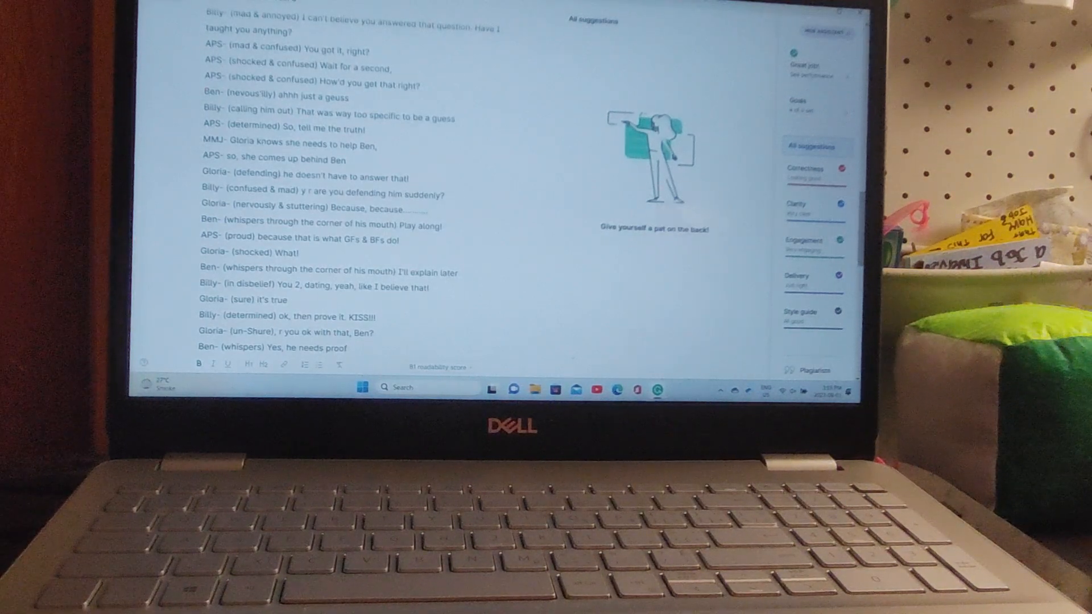
pyautogui.scroll(-3)
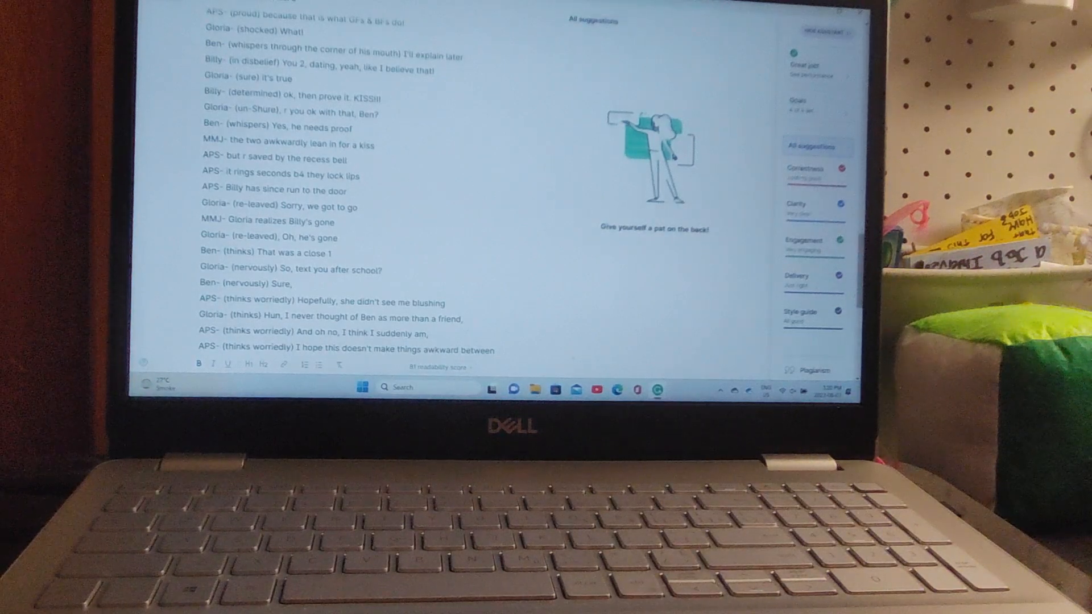
pyautogui.scroll(-3)
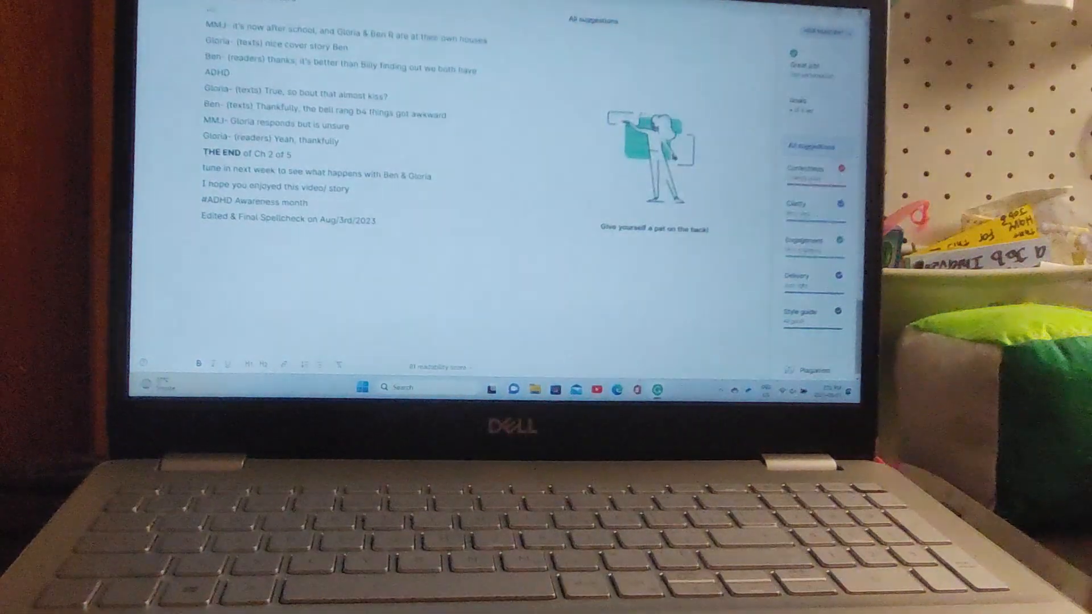